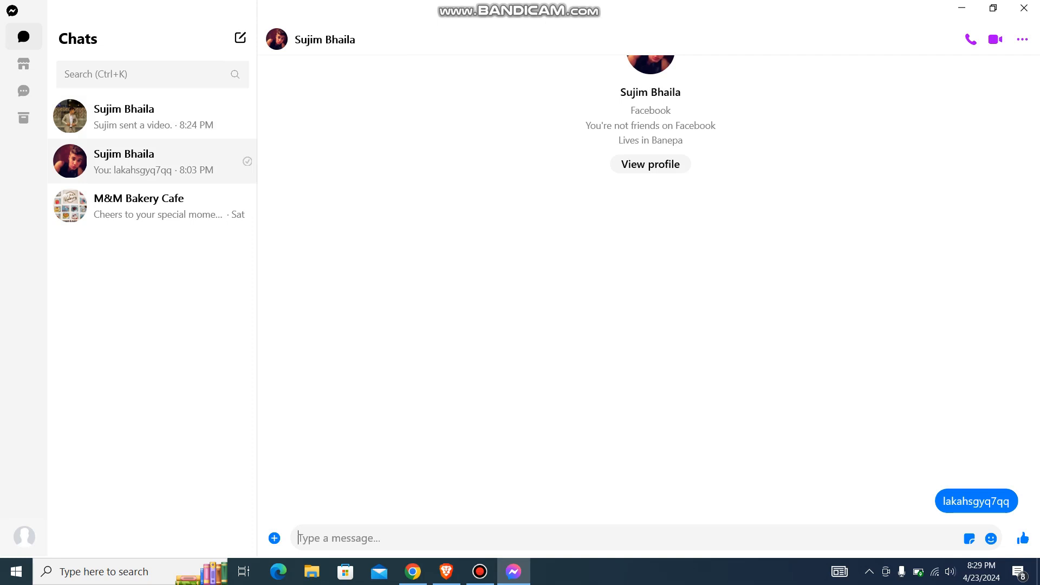
Step: Type a test message 'dahsfas' into the empty conversation, then delete it
type("dahsfas")
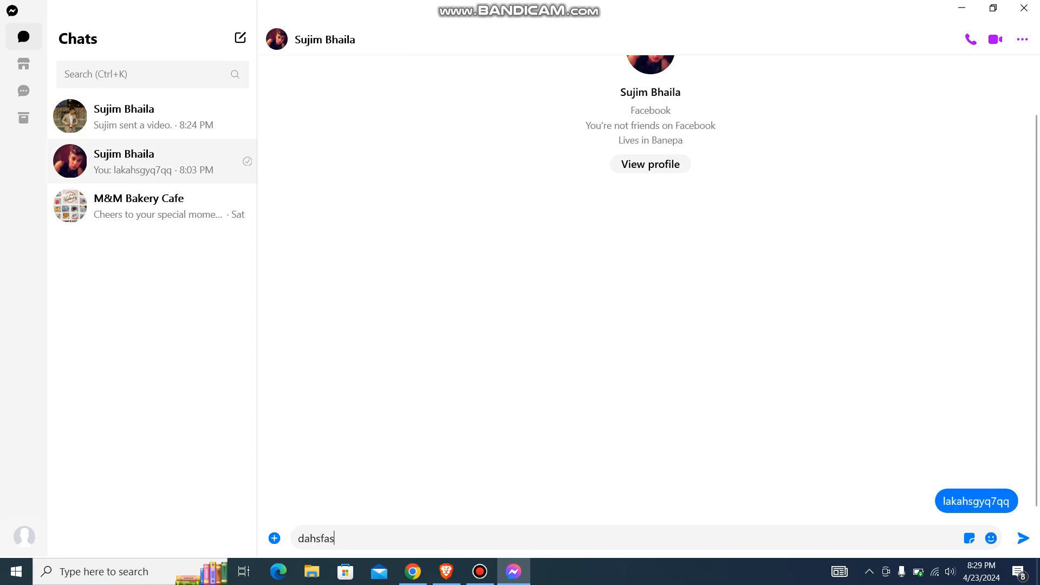
key("backspace")
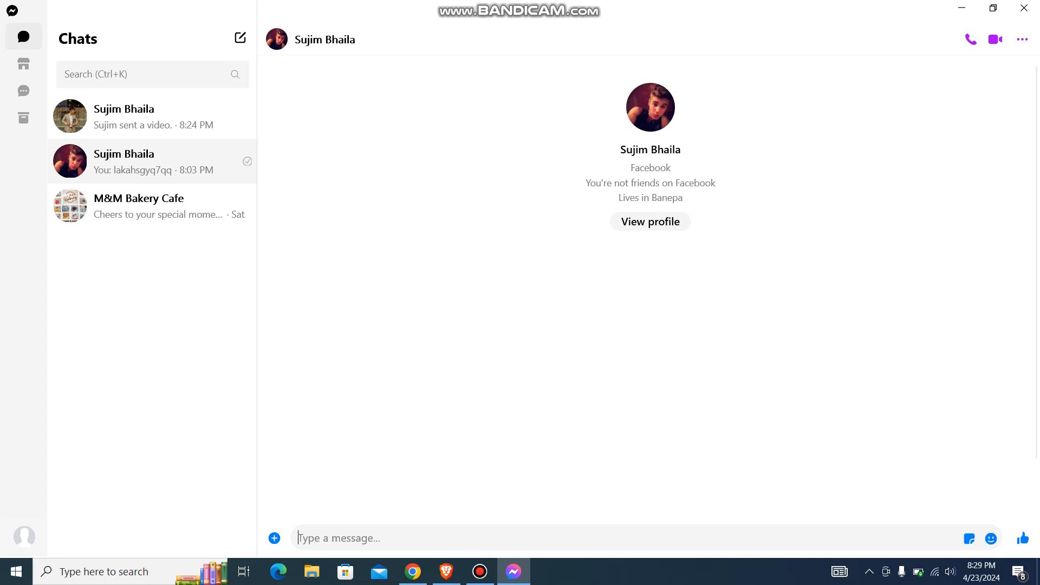
key("enter")
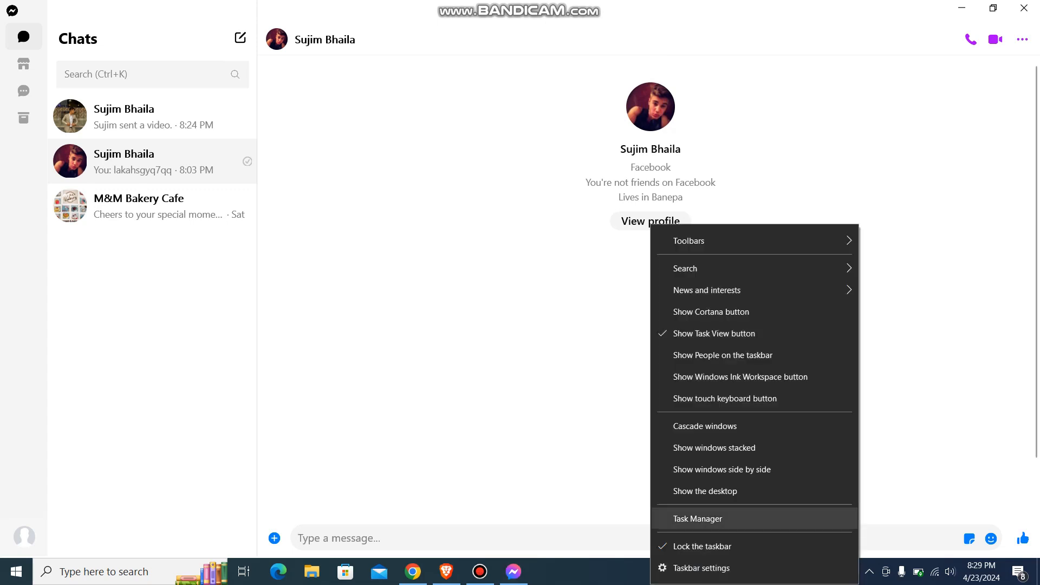
Step: Launch Task Manager from the taskbar menu, then bring up Messenger's General preferences
left_click(697, 518)
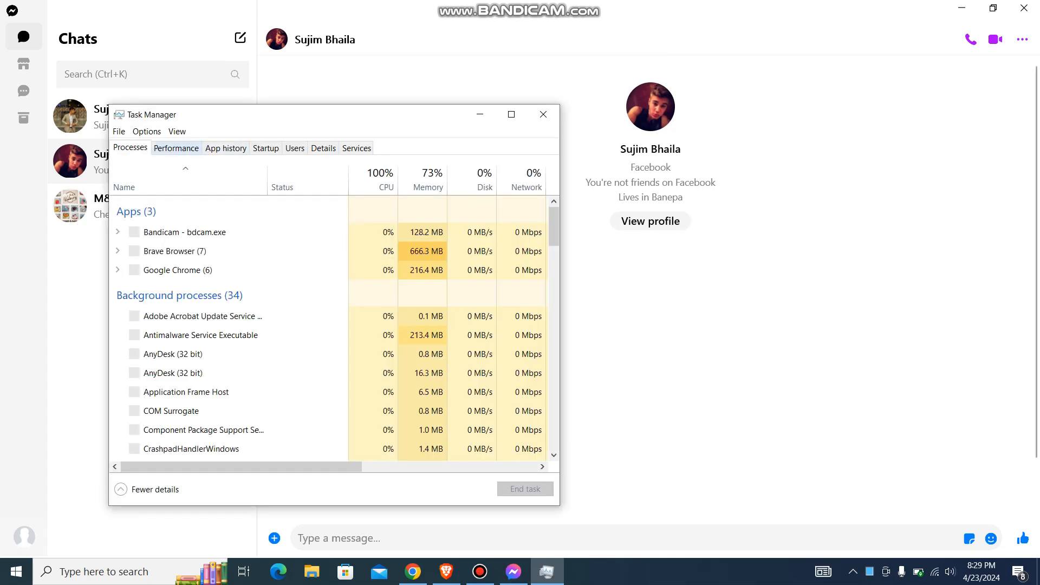
left_click(175, 147)
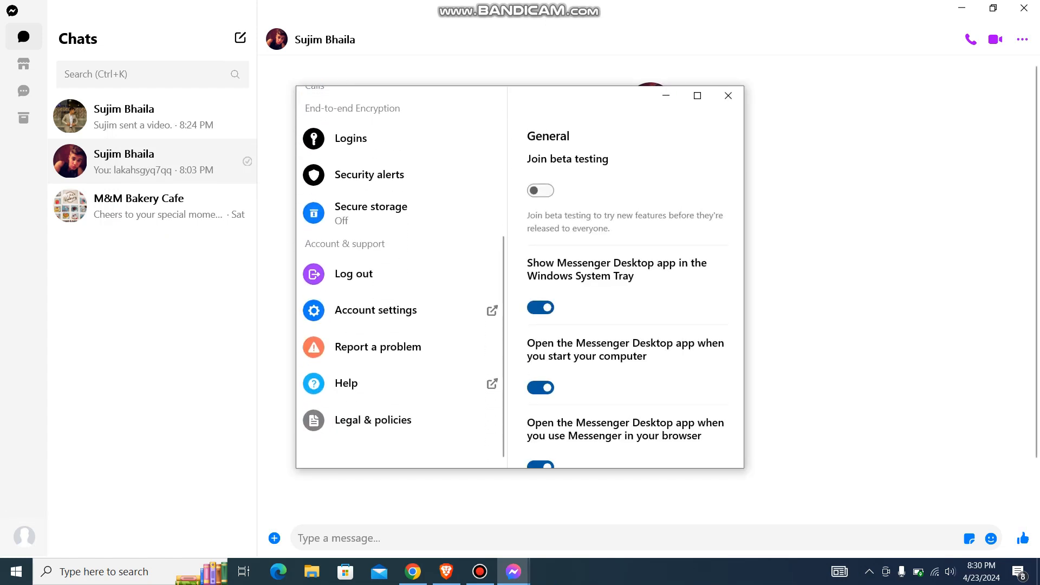
Step: Trigger Log out in Preferences, cancel the confirmation, and close the settings window
left_click(353, 273)
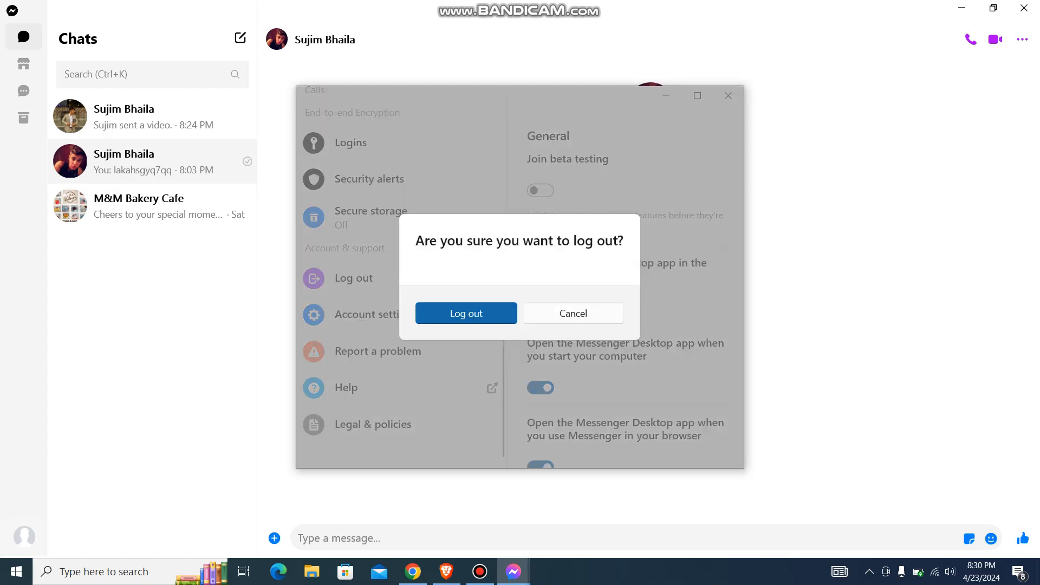
left_click(573, 313)
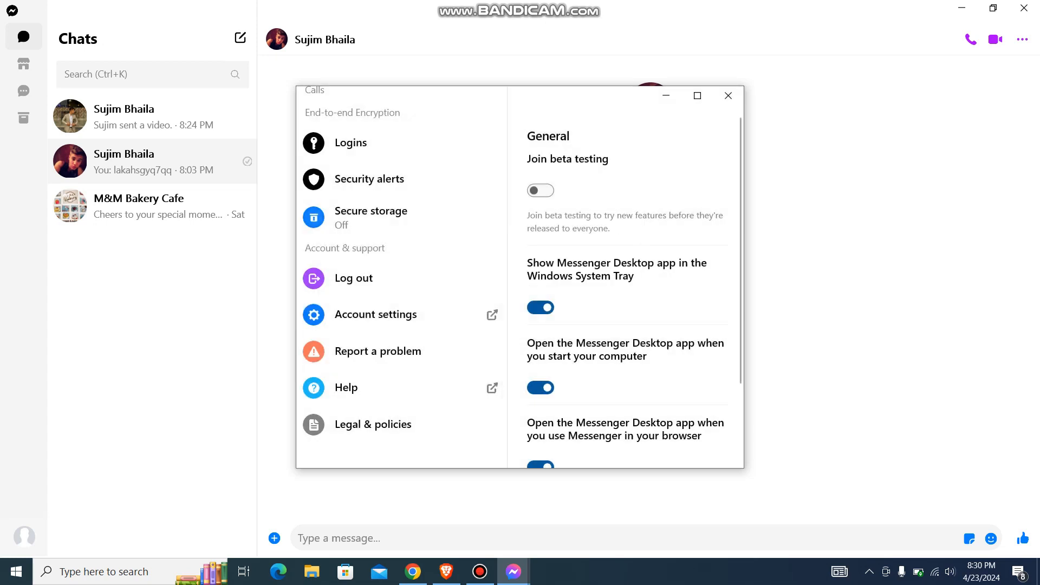
left_click(728, 95)
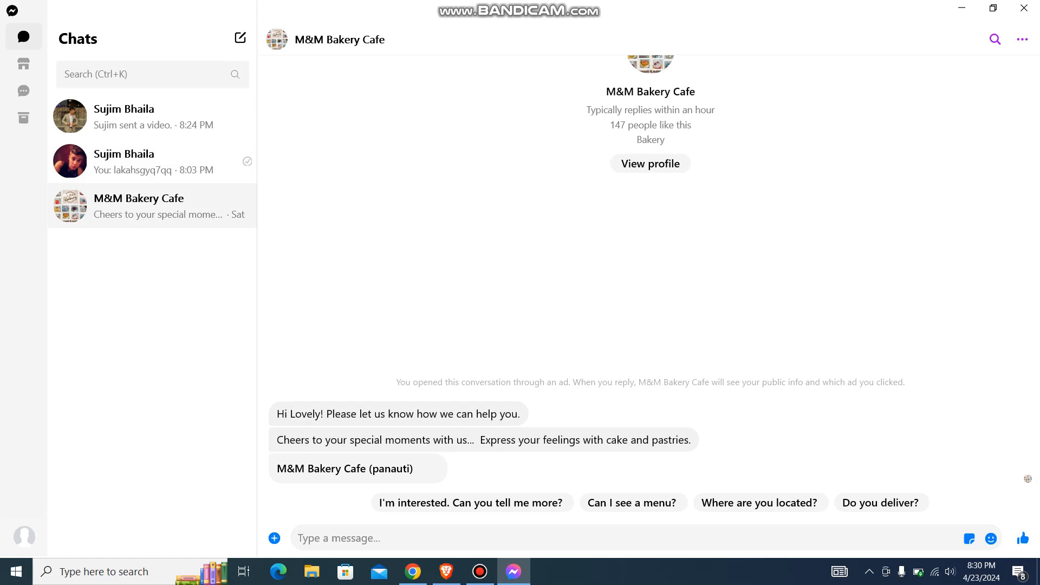
Step: Place the cursor in the M&M Bakery Cafe message box for a new draft
left_click(338, 538)
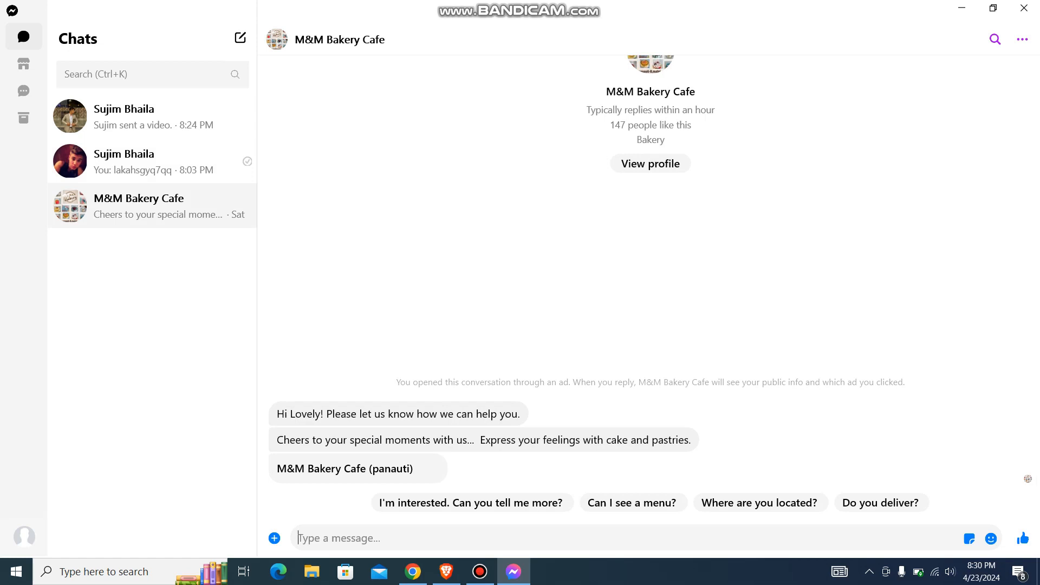